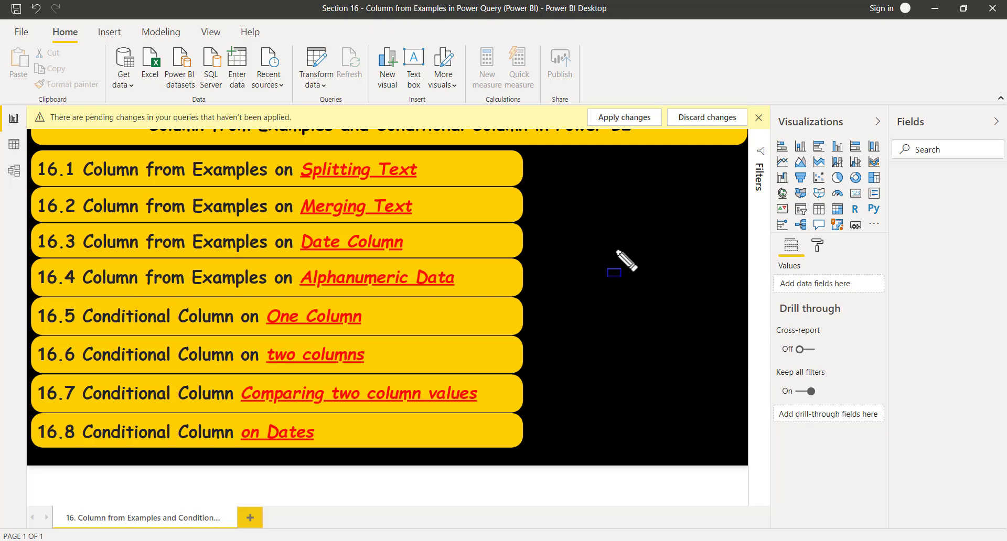
mouse_move(174, 327)
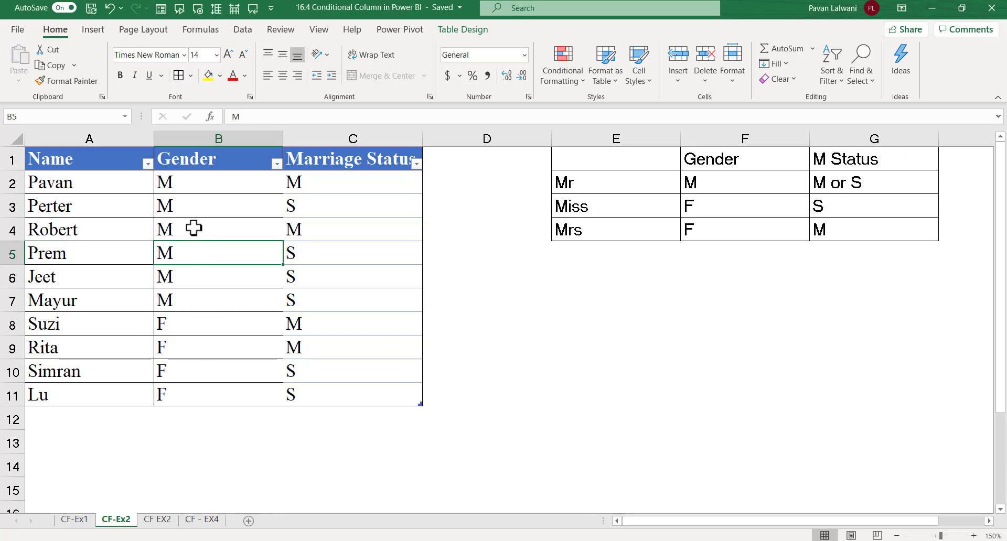
left_click(89, 138)
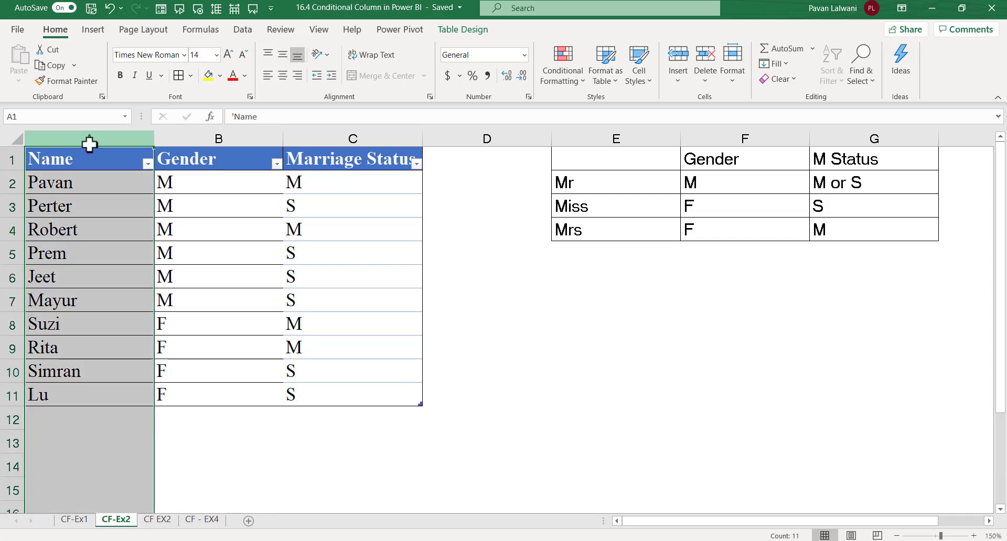
left_click(219, 138)
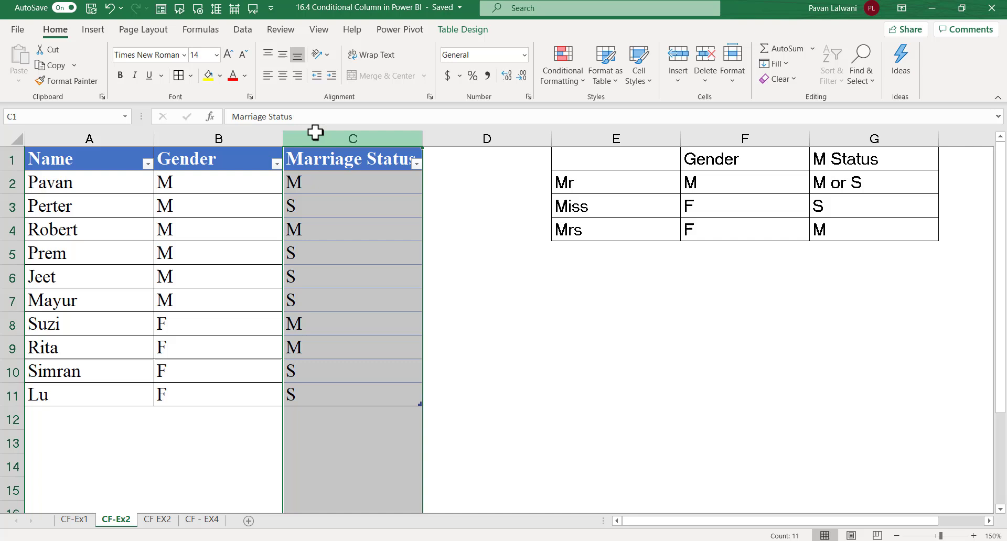
mouse_move(316, 133)
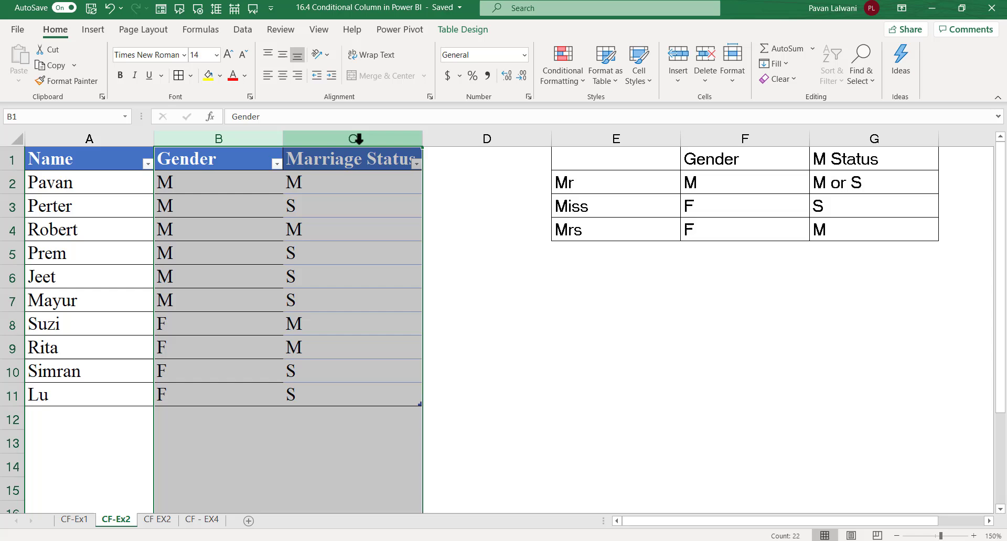
mouse_move(355, 141)
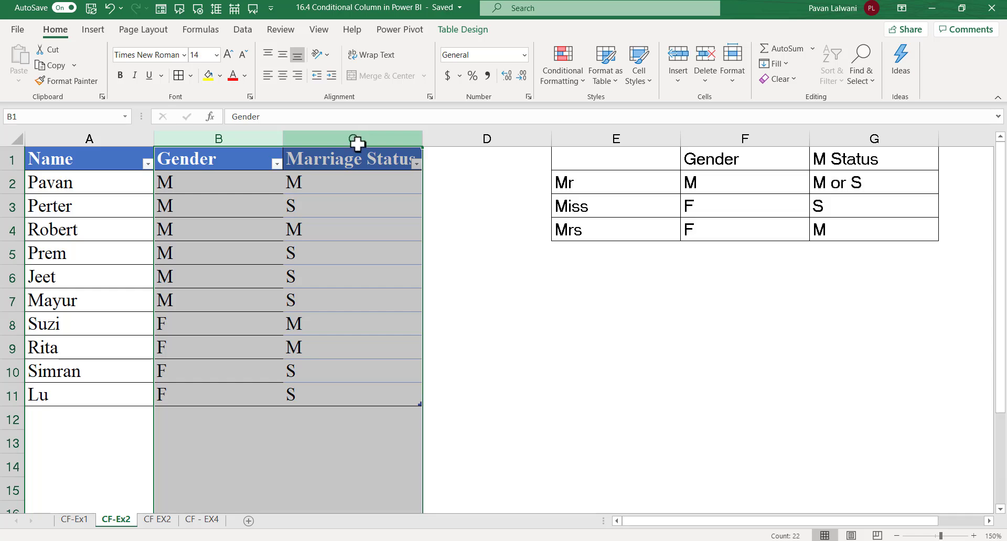
left_click(616, 137)
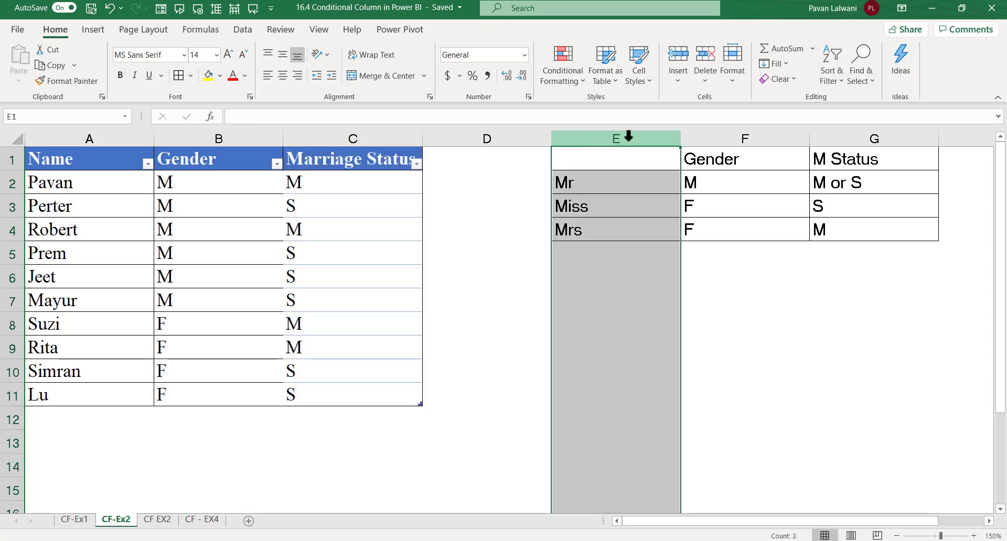
mouse_move(732, 139)
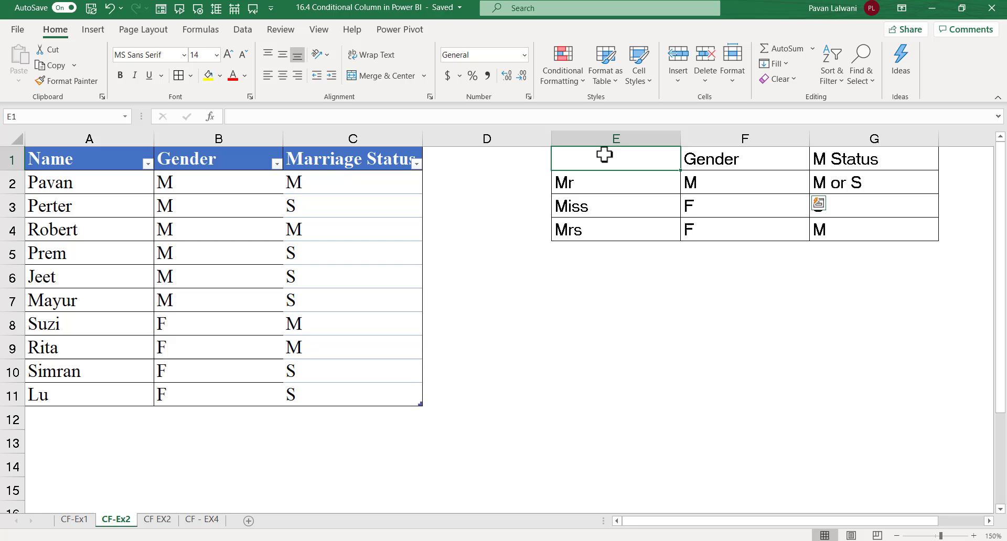
Step: Label the rules column Prefix and walk through the Miss (S) and Mrs (M) rule rows
type("Prefix")
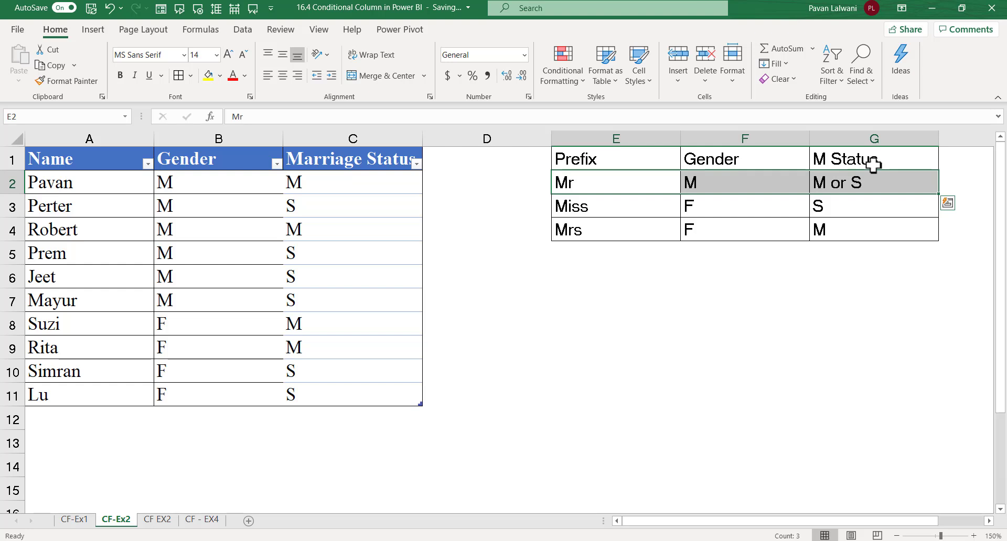
left_click(607, 206)
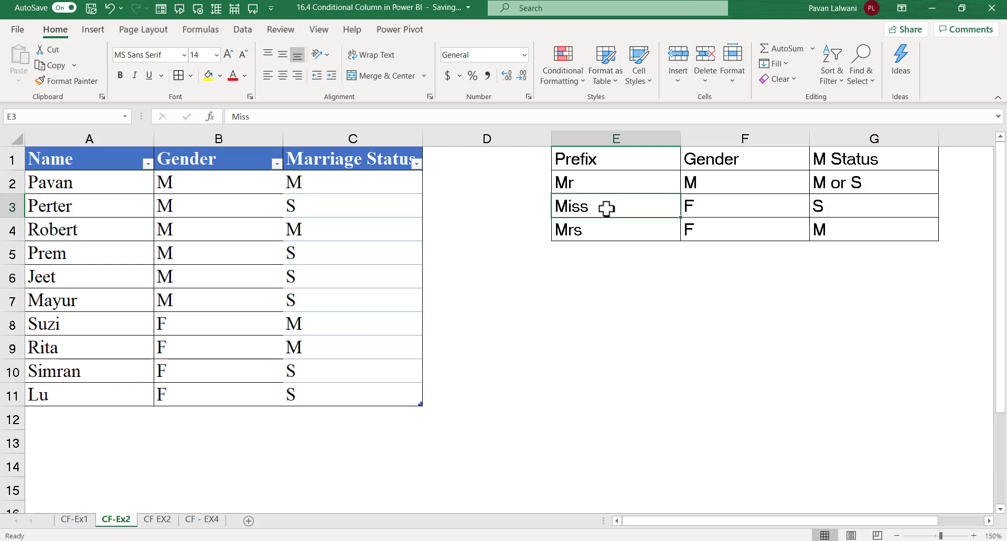
left_click(726, 208)
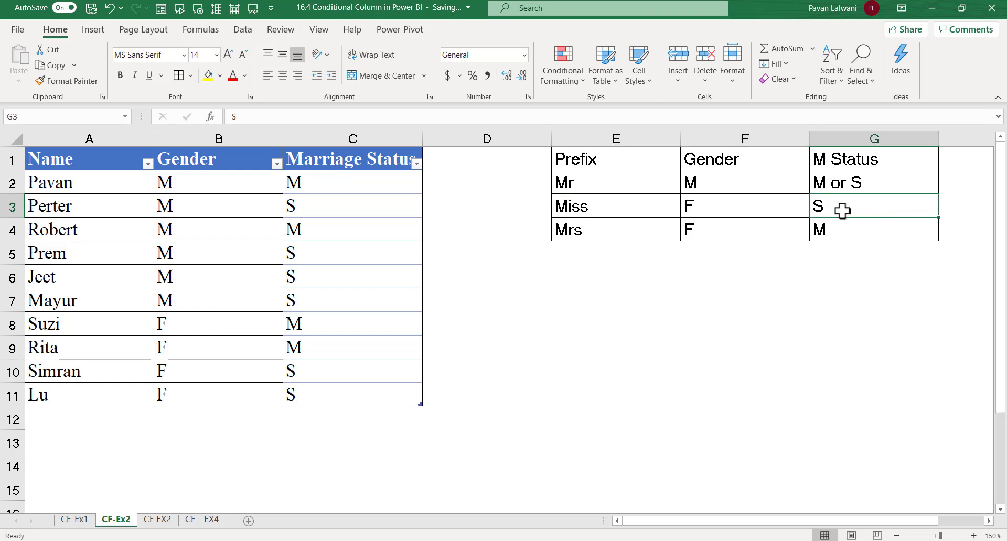
left_click(615, 230)
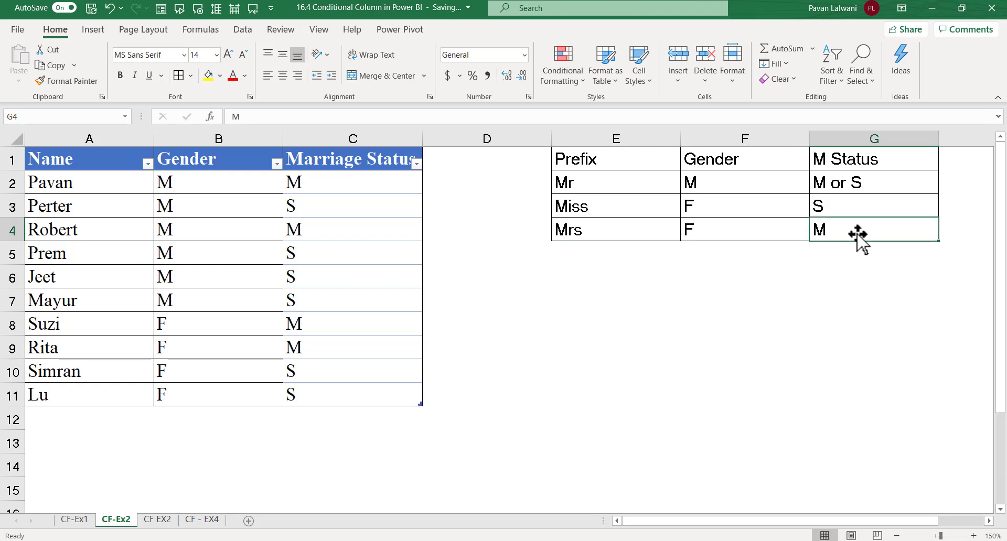
left_click(218, 139)
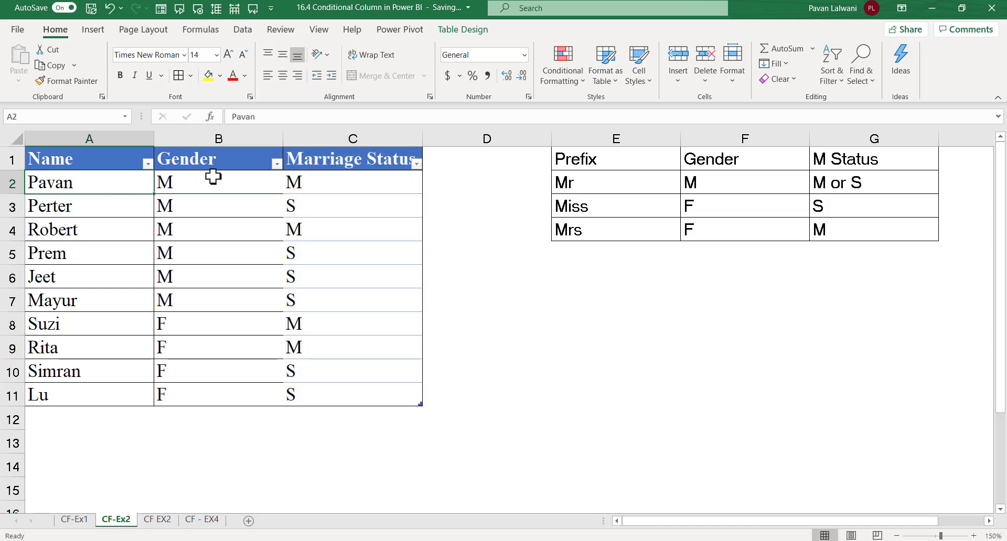
Step: Review the people table, including Robert's Marriage Status, before moving to CC_2Columns in Power Query
type("Mr.")
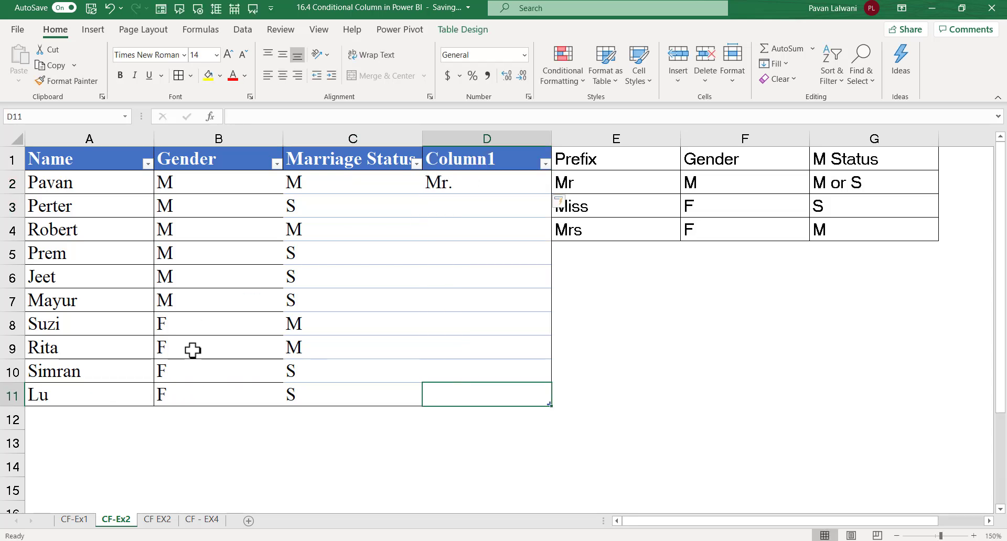
left_click(218, 347)
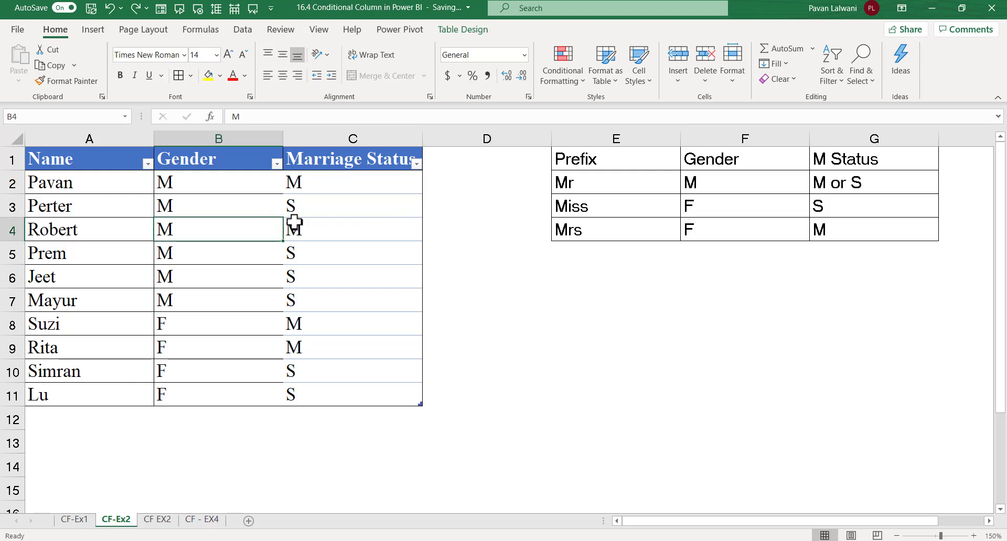
left_click(343, 229)
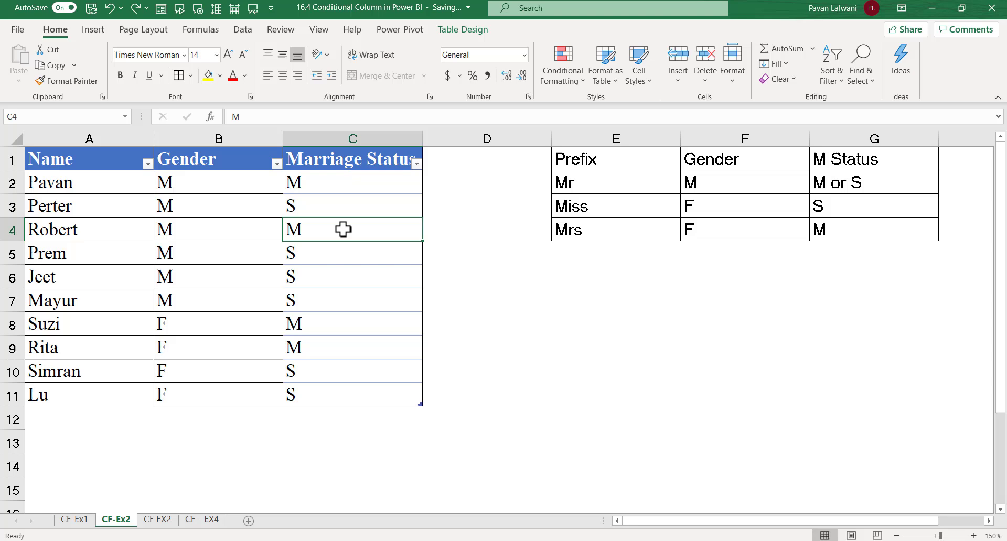
mouse_move(154, 523)
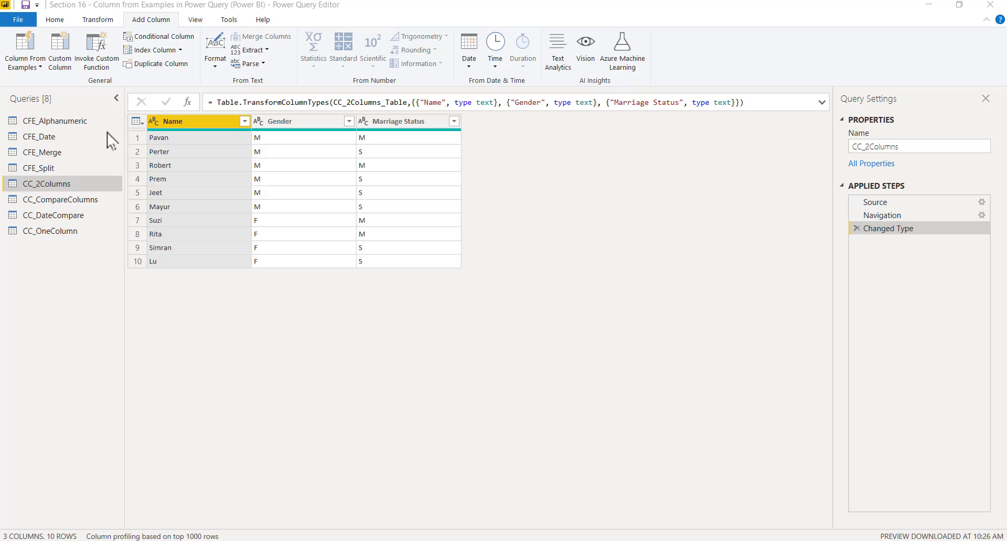
mouse_move(199, 47)
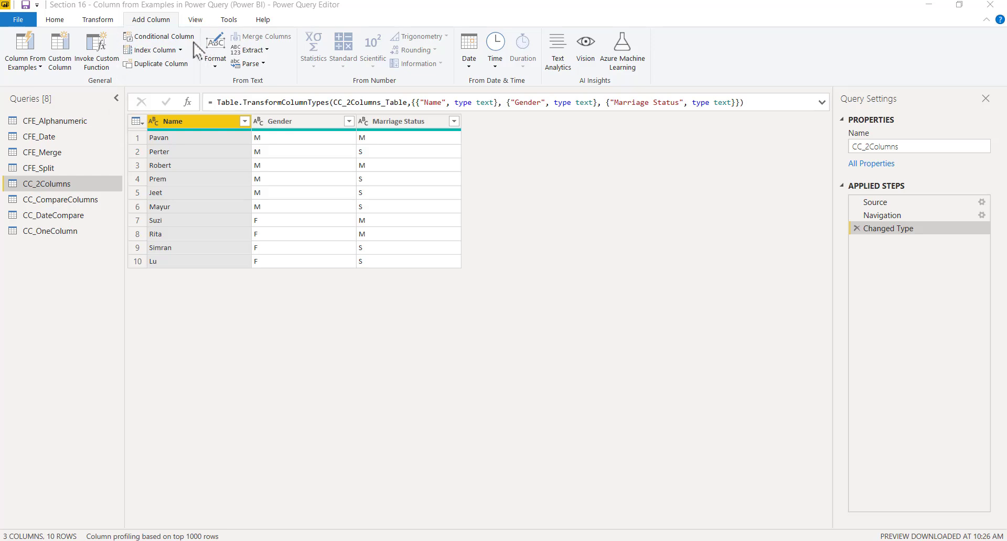
Step: Start a conditional column whose first rule gives Mr. when Gender equals M
left_click(160, 35)
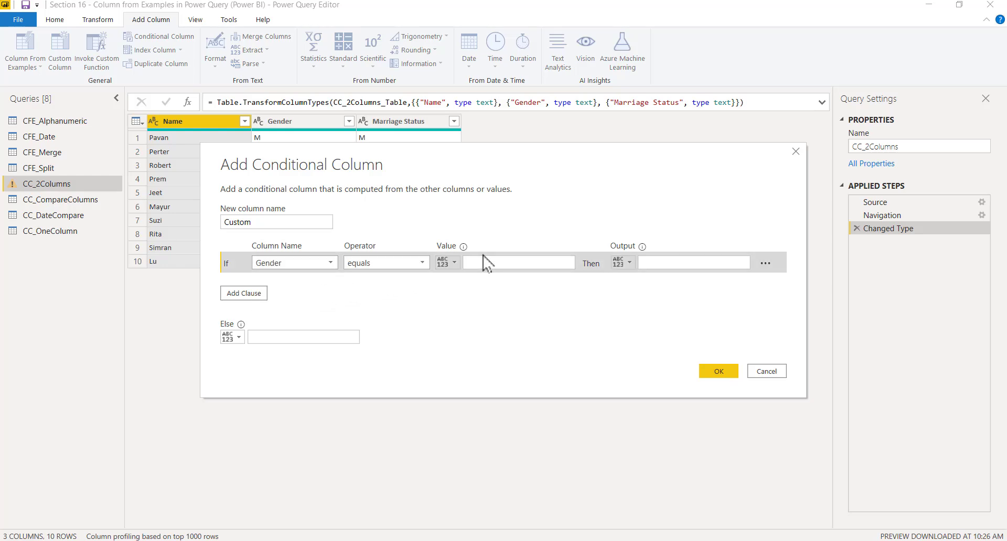
type("M")
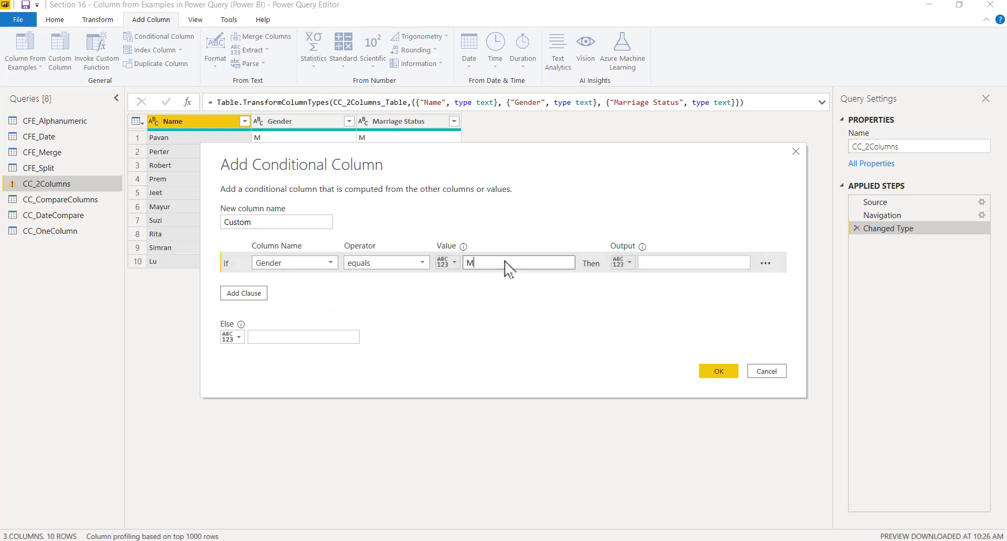
type("Mr.")
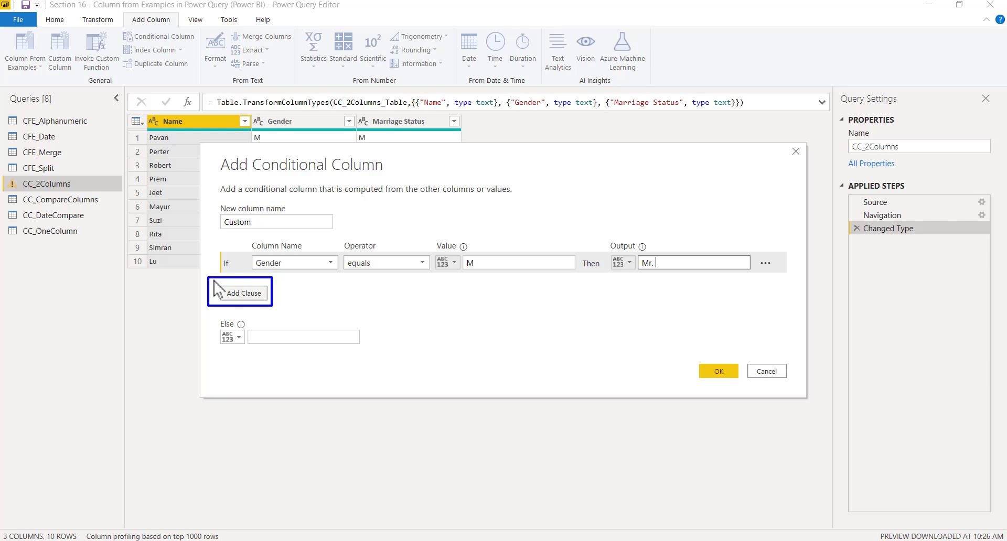
Step: Add an Else If giving Miss. when Marriage Status equals S, with Mrs. as the Else output
left_click(239, 293)
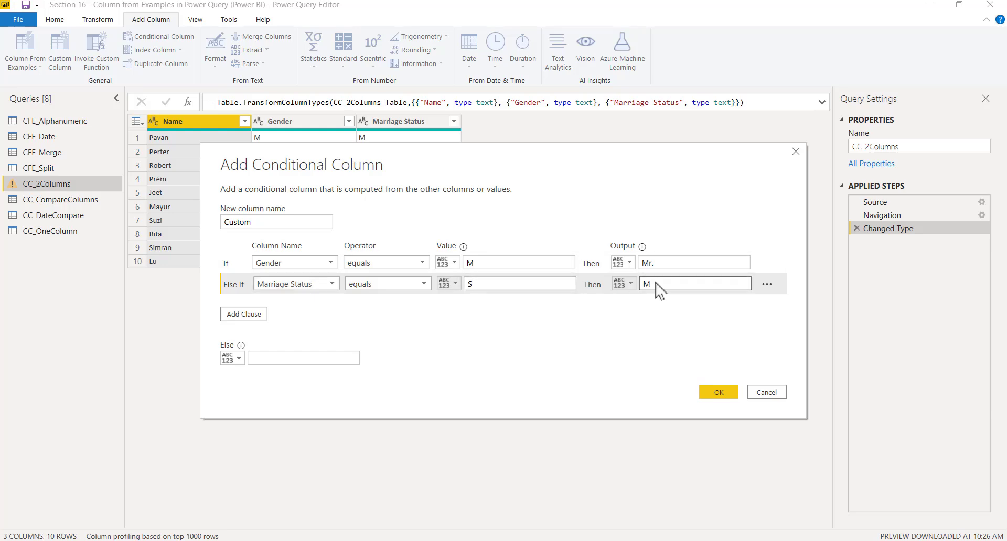
type("Miss")
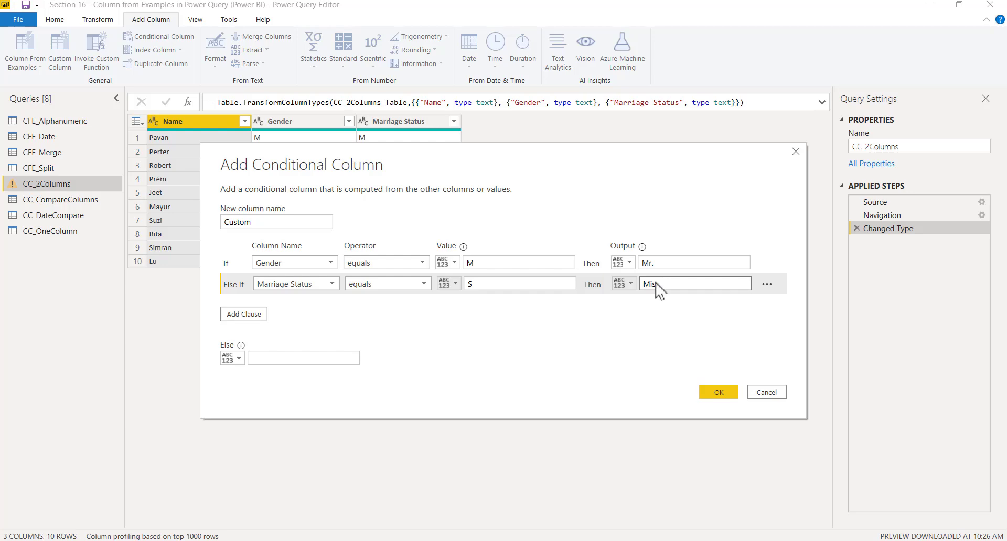
type("Miss.")
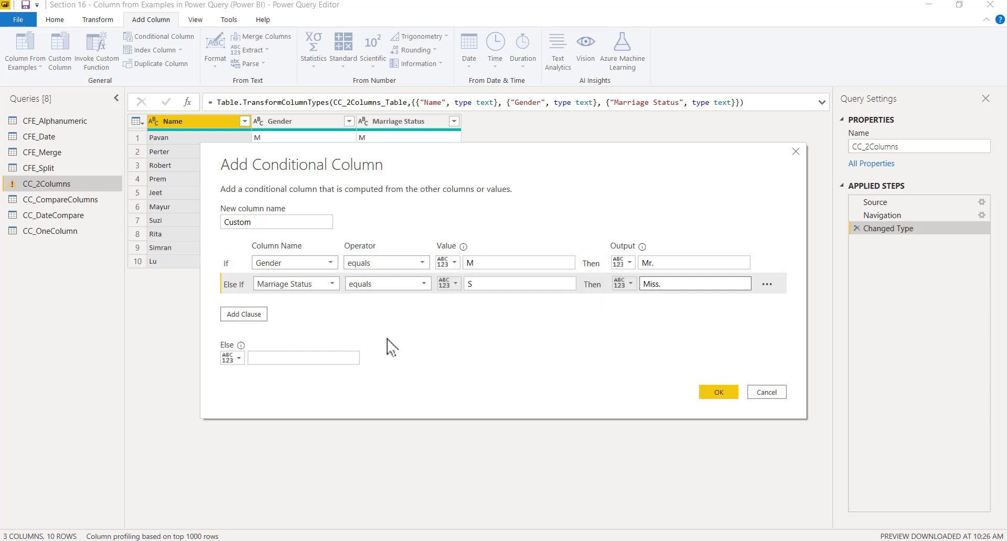
type("Mrs")
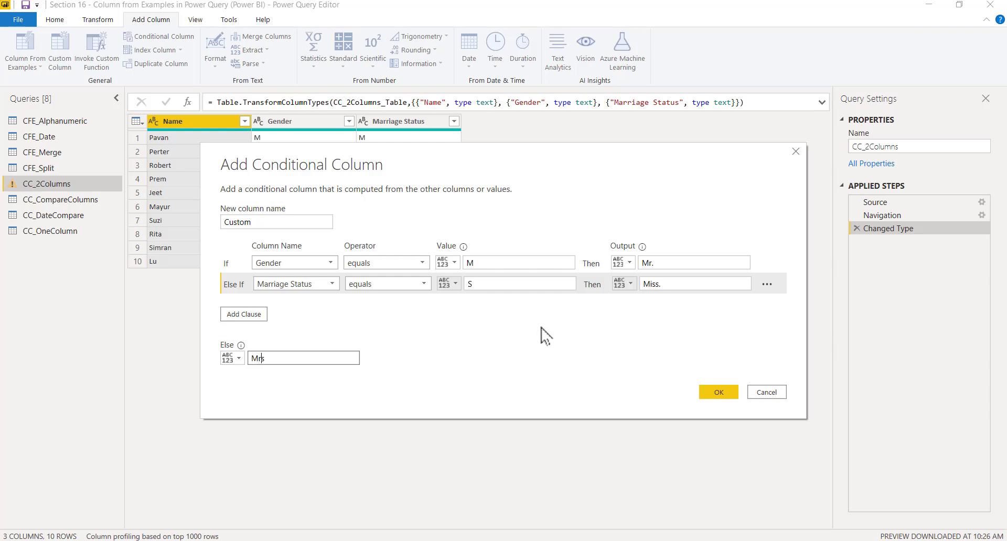
type("s.")
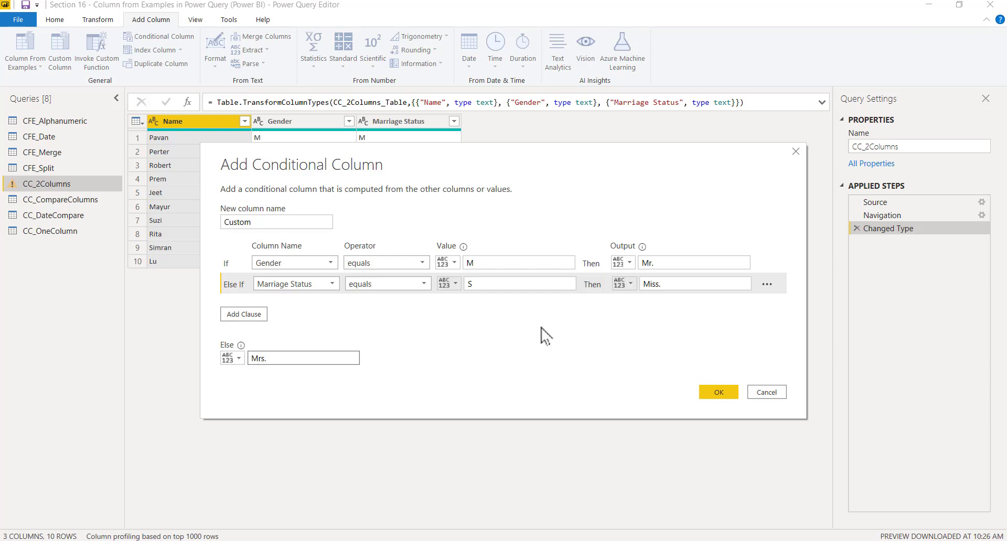
Step: Name the new conditional column Prefix
left_click(519, 284)
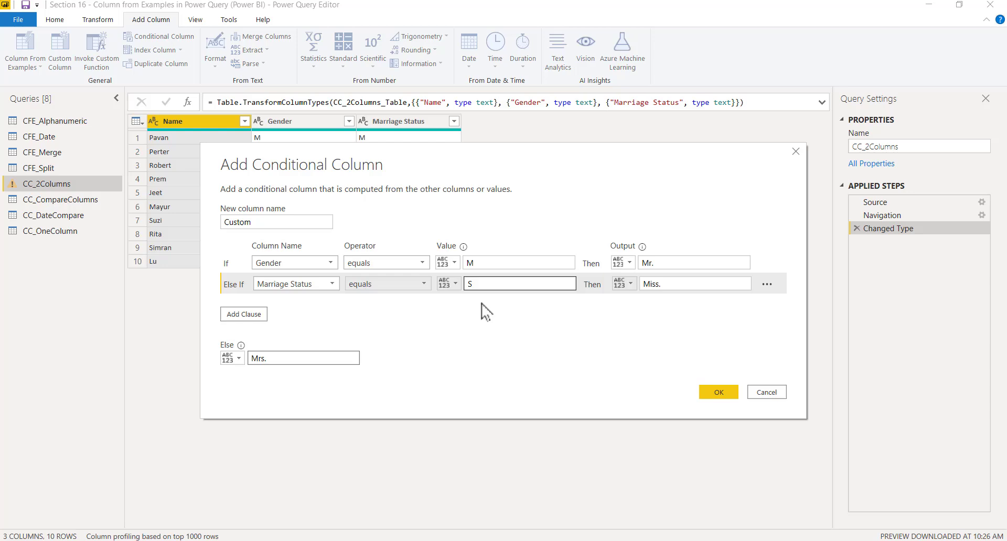
type("Pro")
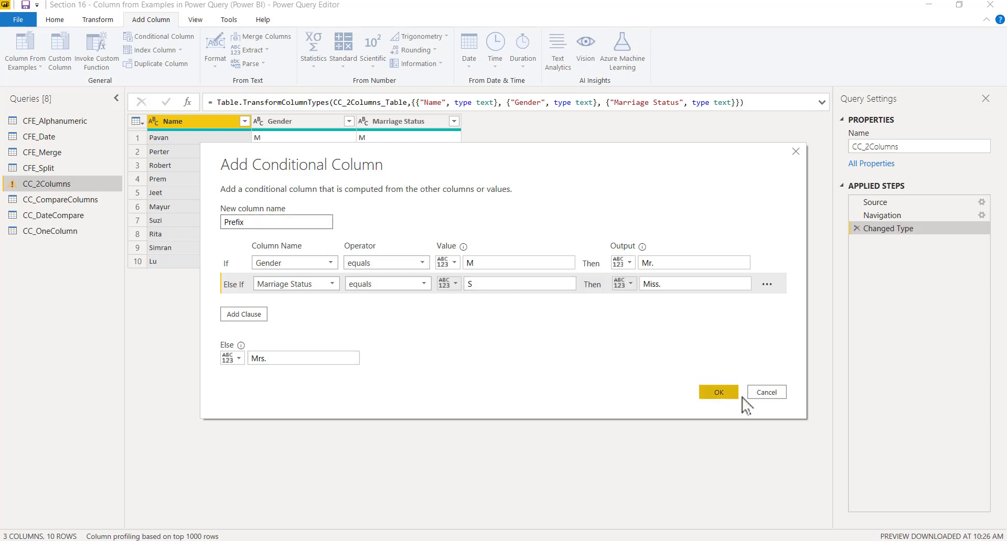
Step: Add the conditional column and note the file-in-use DataSource.Error in the preview
left_click(719, 392)
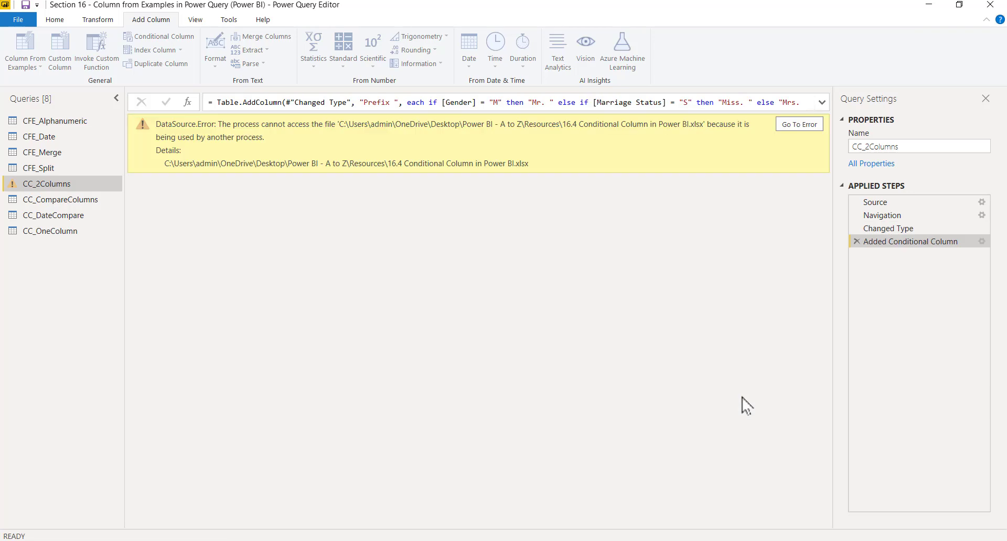
mouse_move(799, 372)
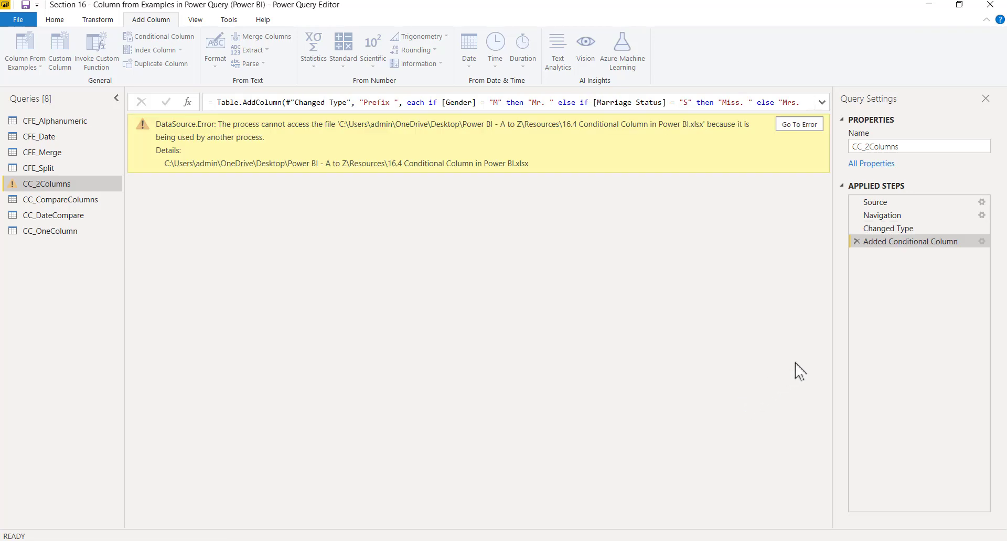
left_click(982, 241)
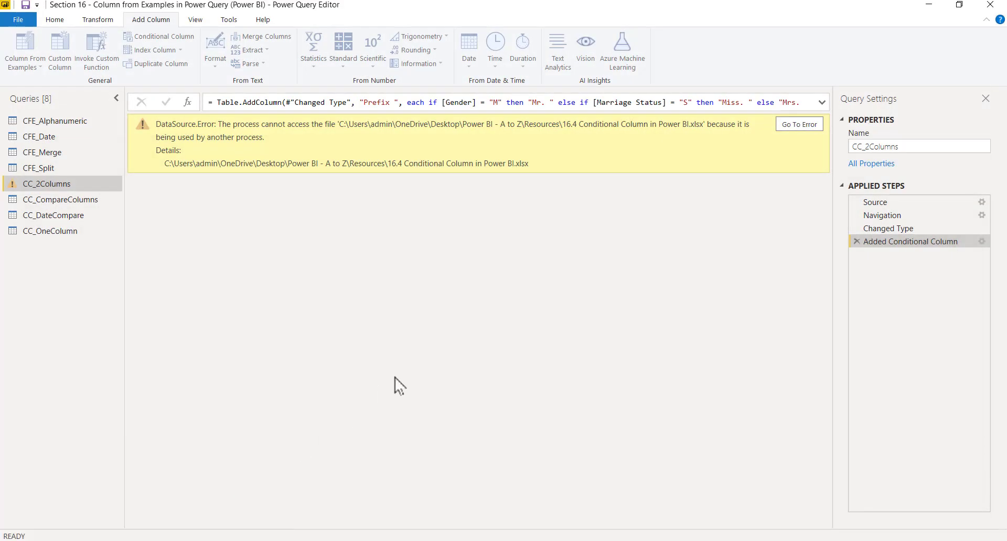
left_click(51, 19)
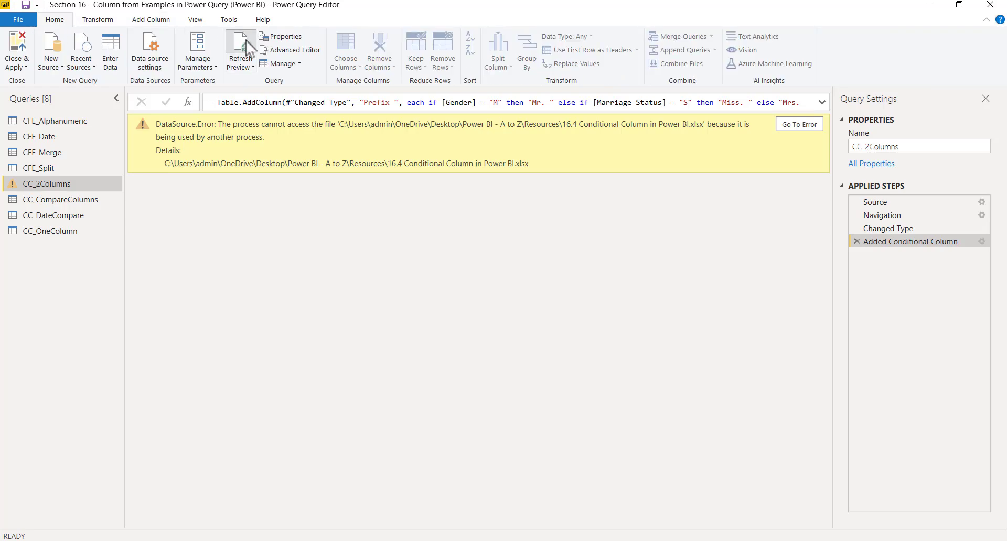
Step: Refresh the preview so the Prefix column shows Mr., Mrs. or Miss. for every row
left_click(240, 46)
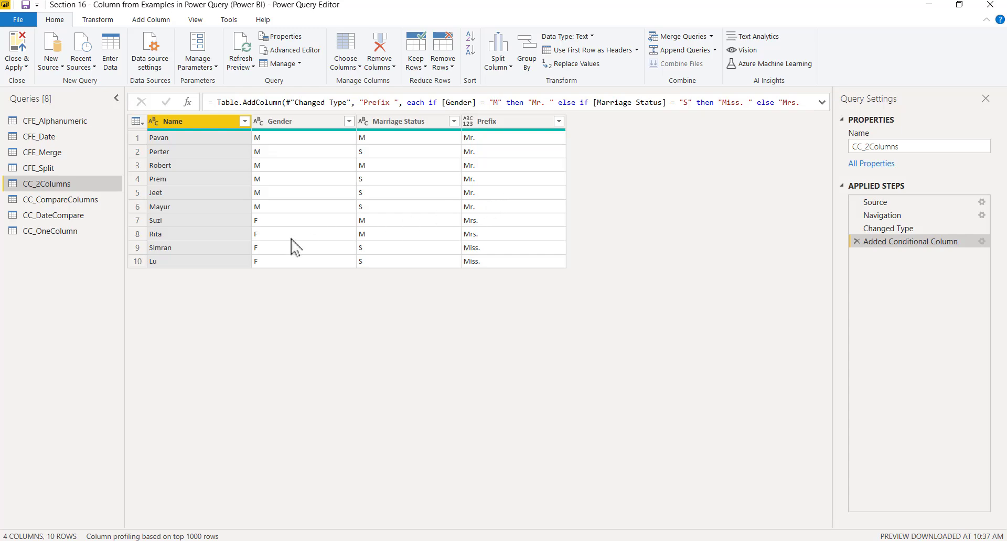
left_click(301, 261)
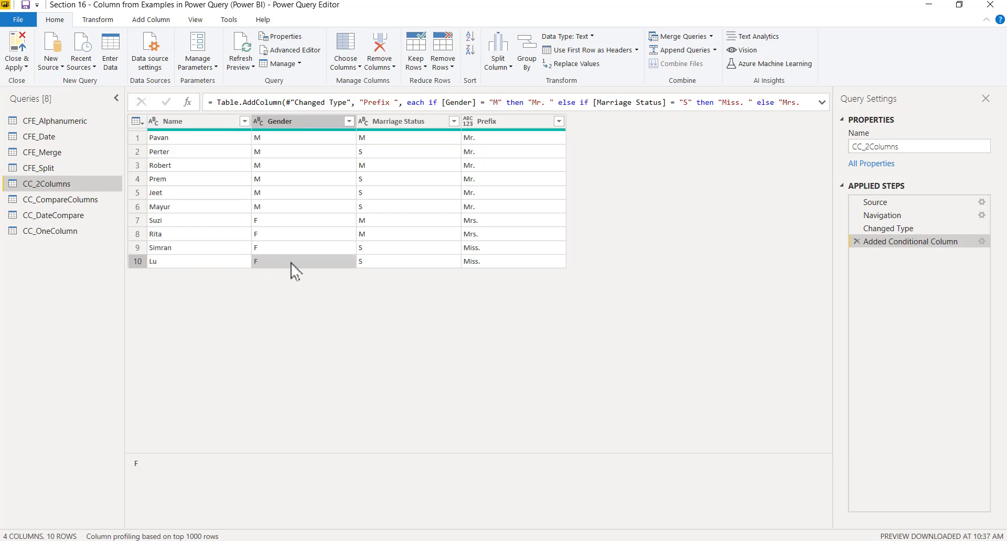